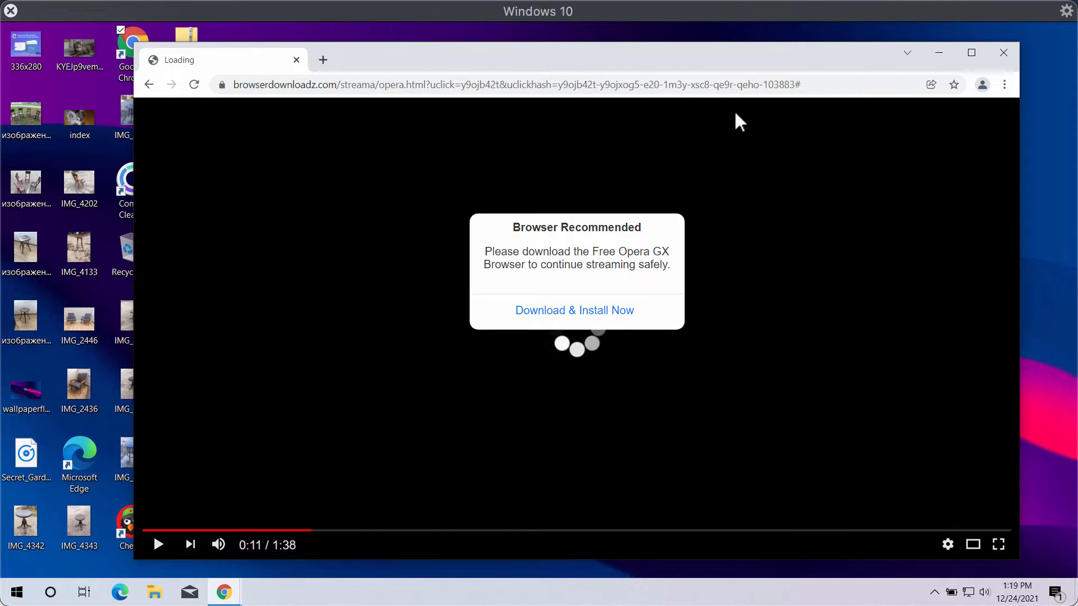
mouse_move(778, 71)
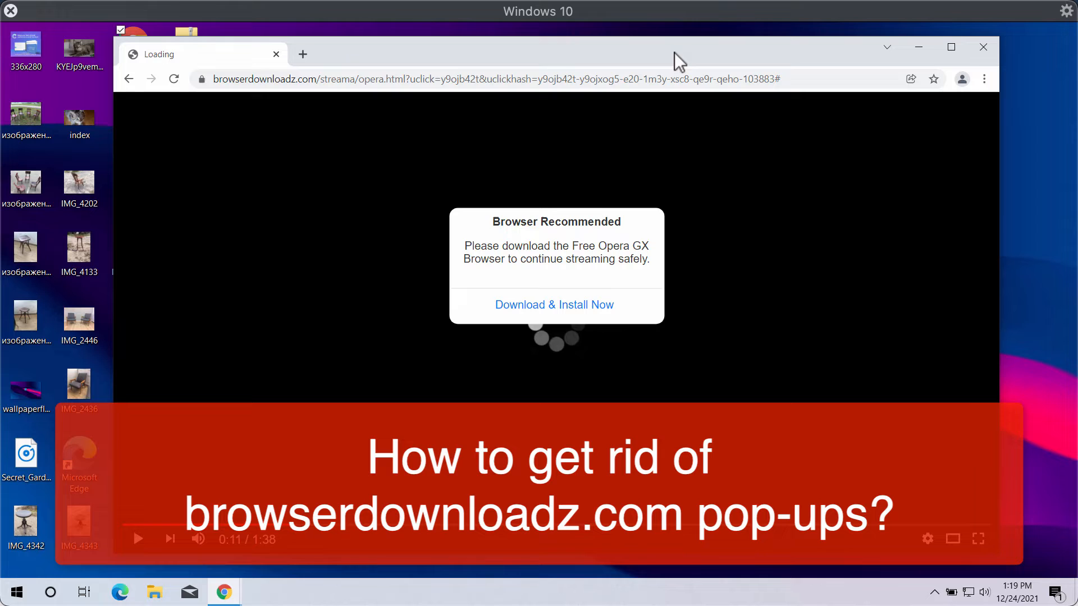
mouse_move(282, 114)
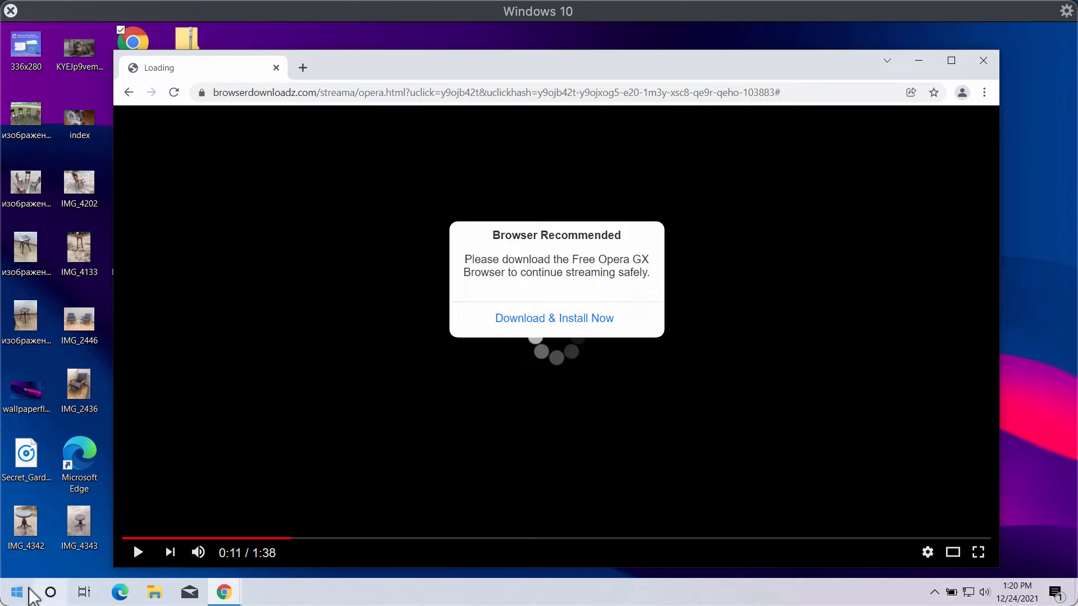
Review the Control Panel's installed programs list for unwanted software, then close it
right_click(15, 592)
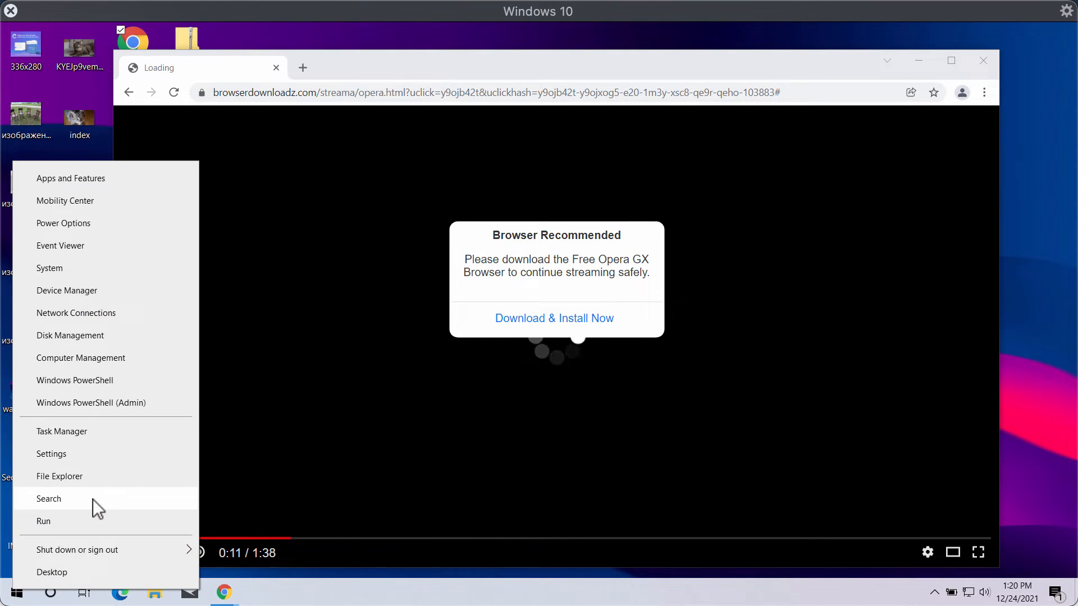
left_click(49, 498)
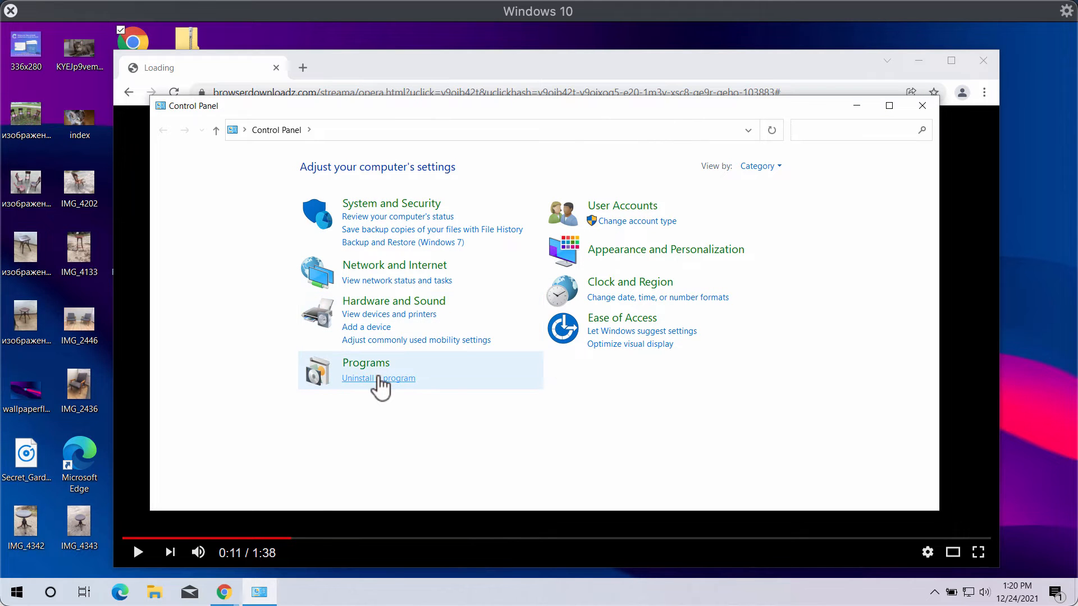
left_click(377, 378)
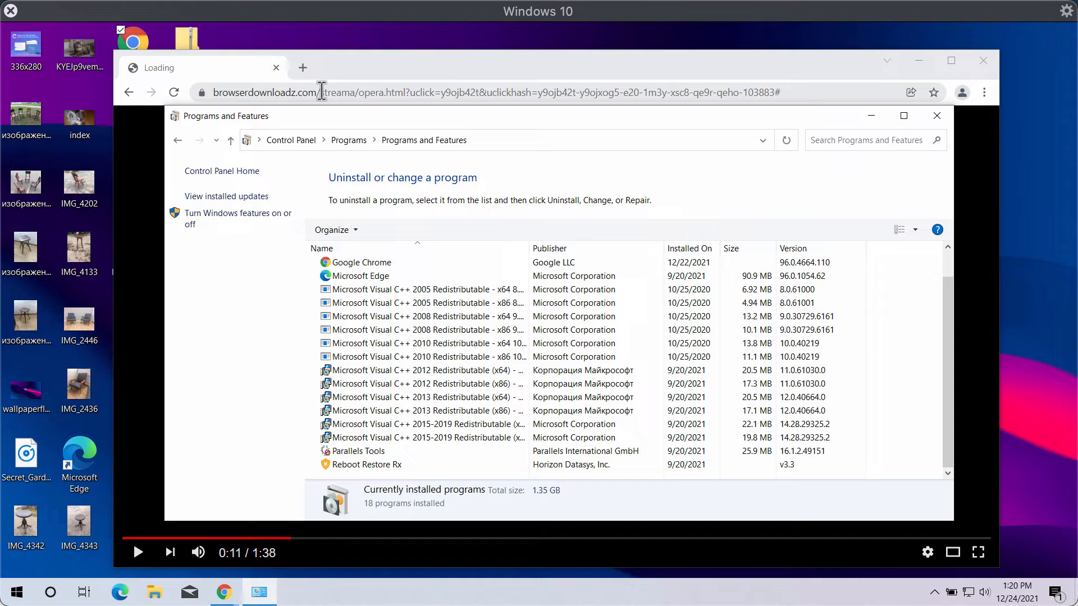
mouse_move(937, 116)
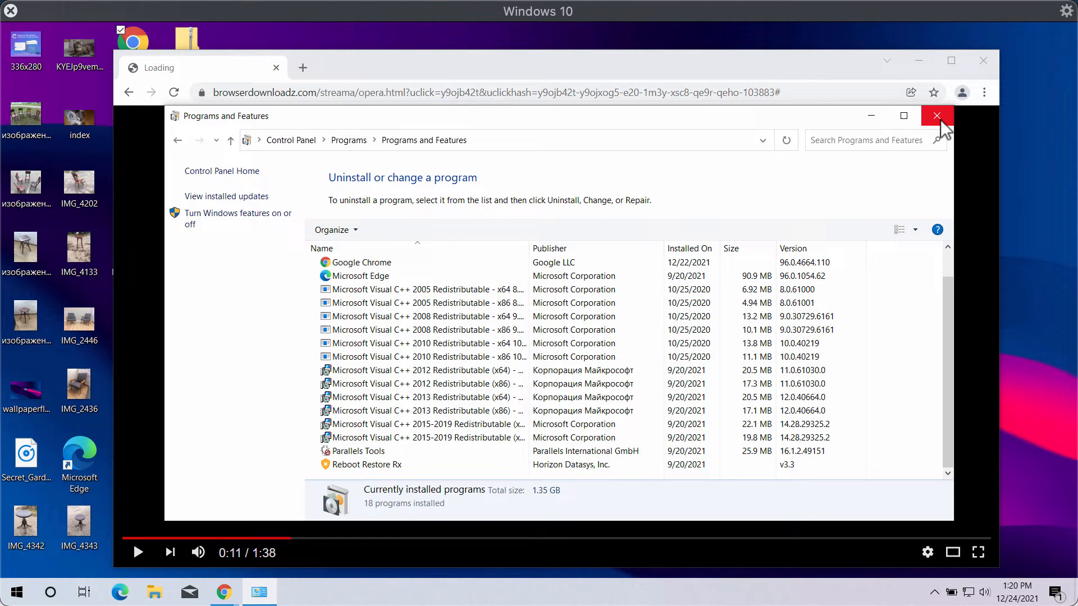
left_click(936, 116)
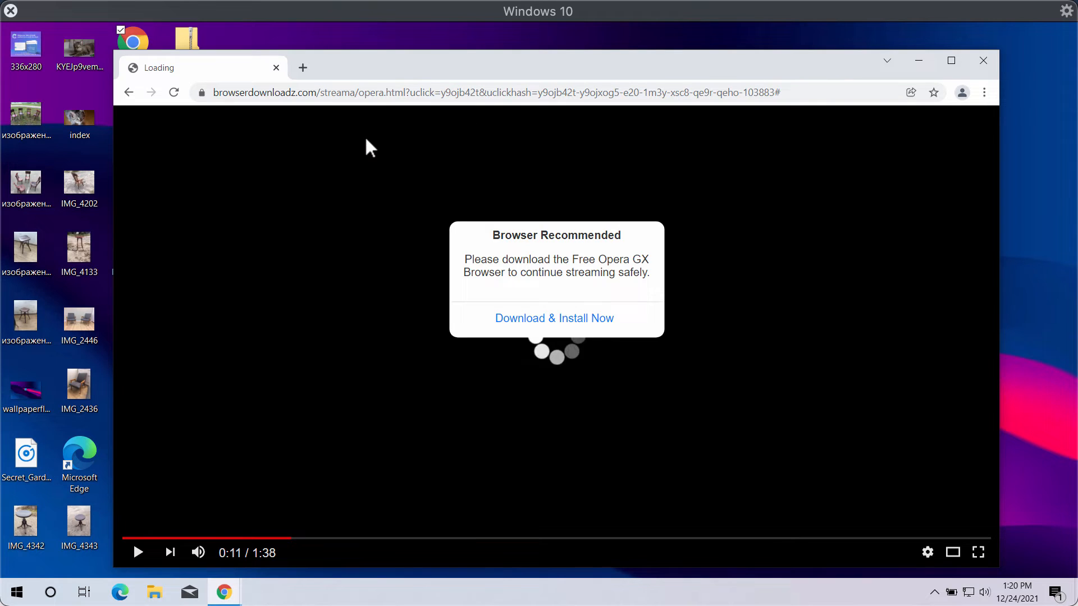
mouse_move(263, 97)
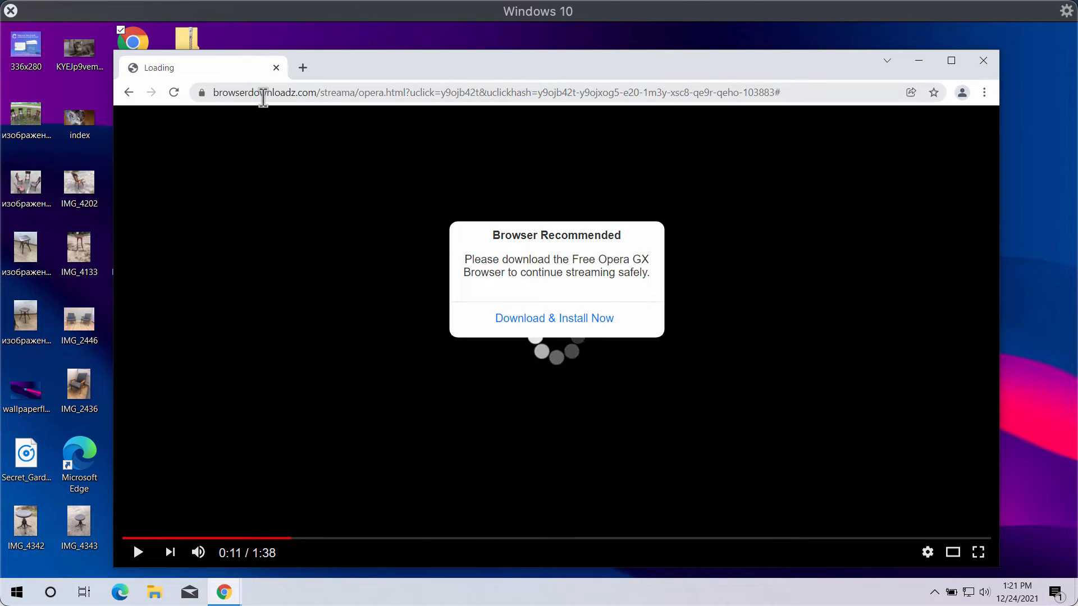
mouse_move(889, 61)
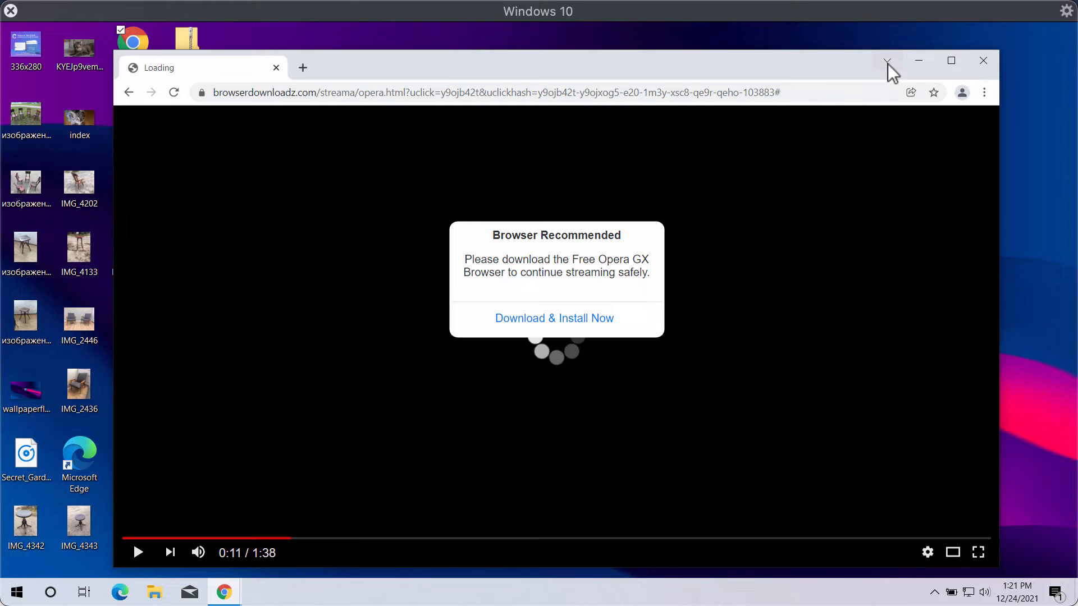
Bring up Chrome's main menu to reach the Extensions page
left_click(985, 93)
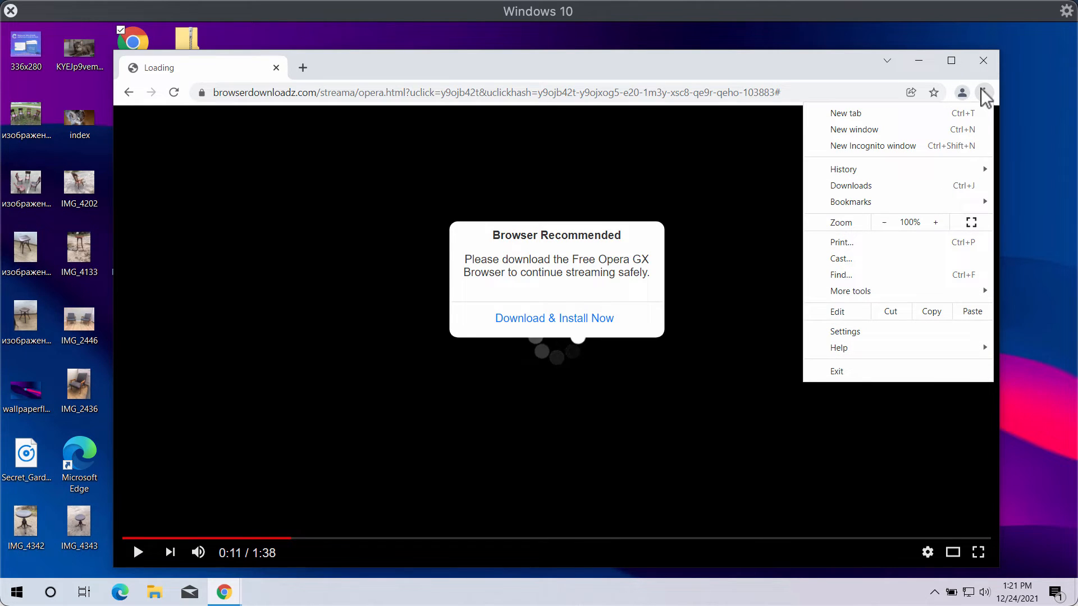
mouse_move(875, 309)
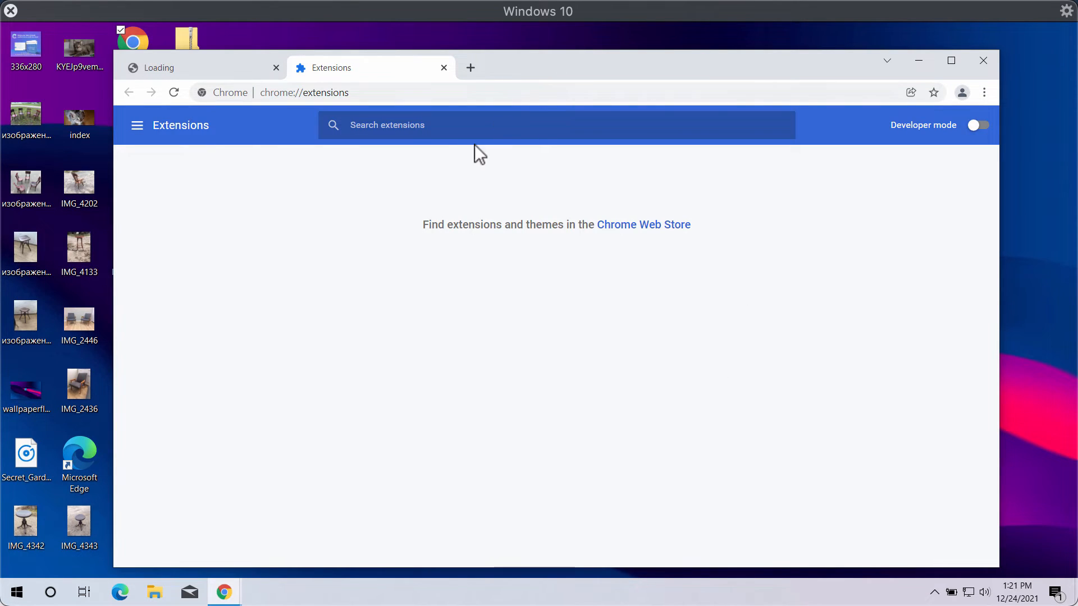
mouse_move(494, 114)
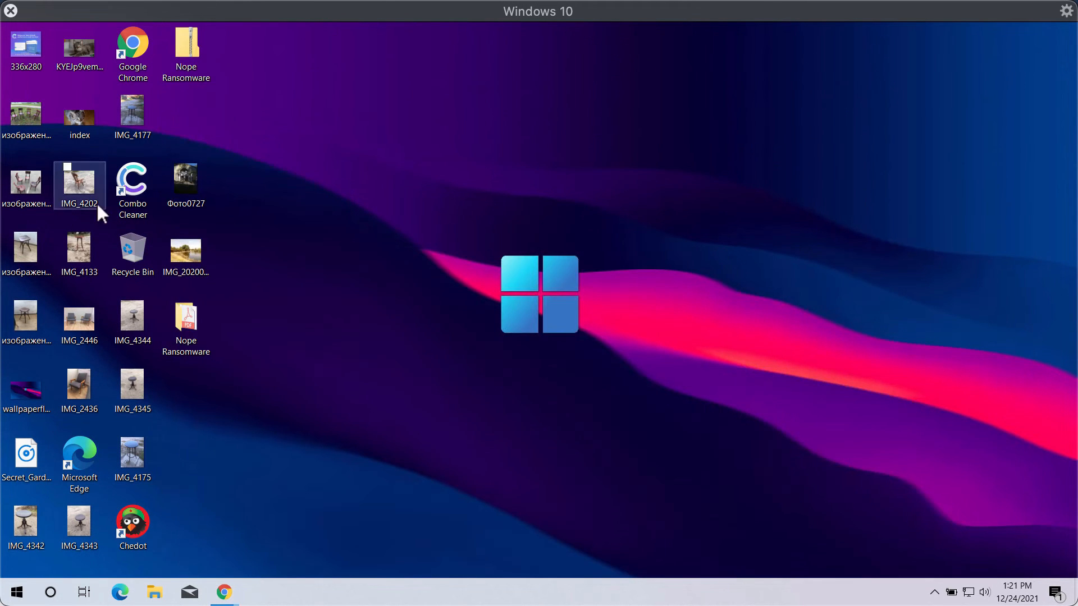
Launch Combo Cleaner from its desktop shortcut to the dashboard with Quick Scan selected
double_click(132, 182)
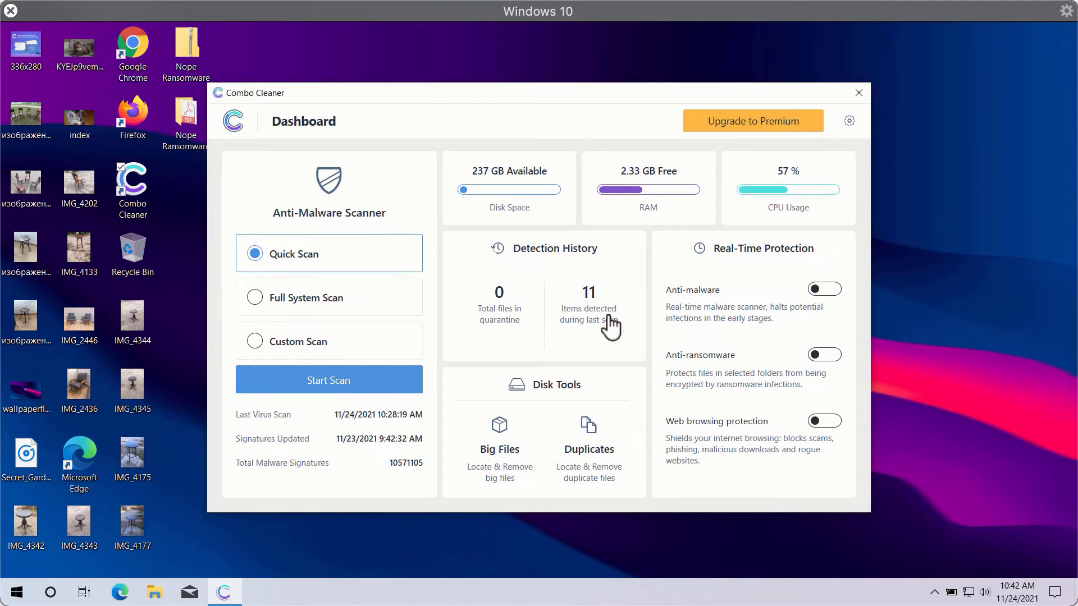
mouse_move(554, 93)
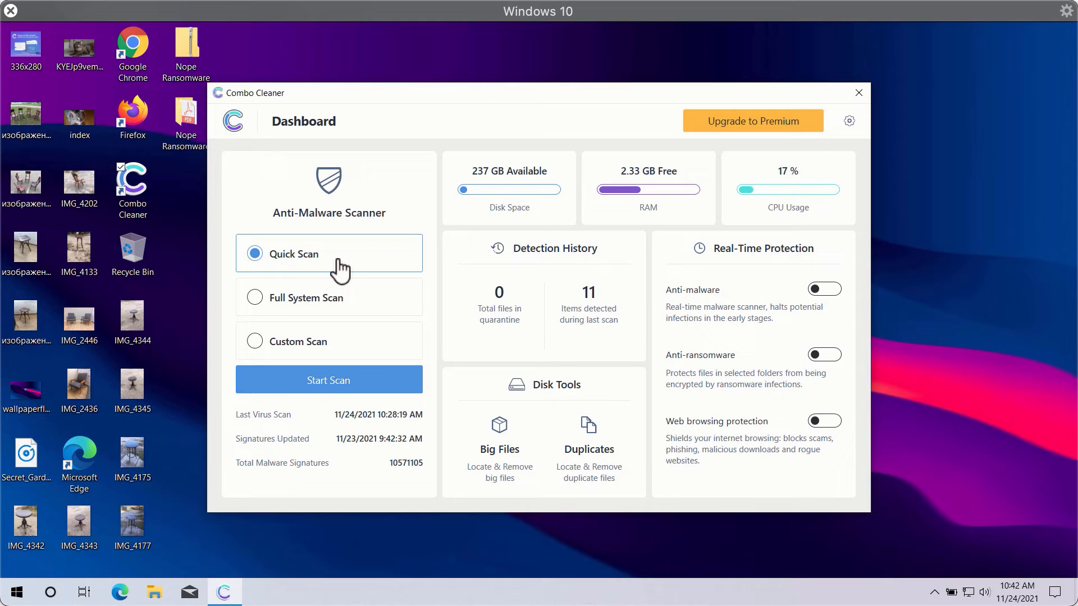
mouse_move(339, 345)
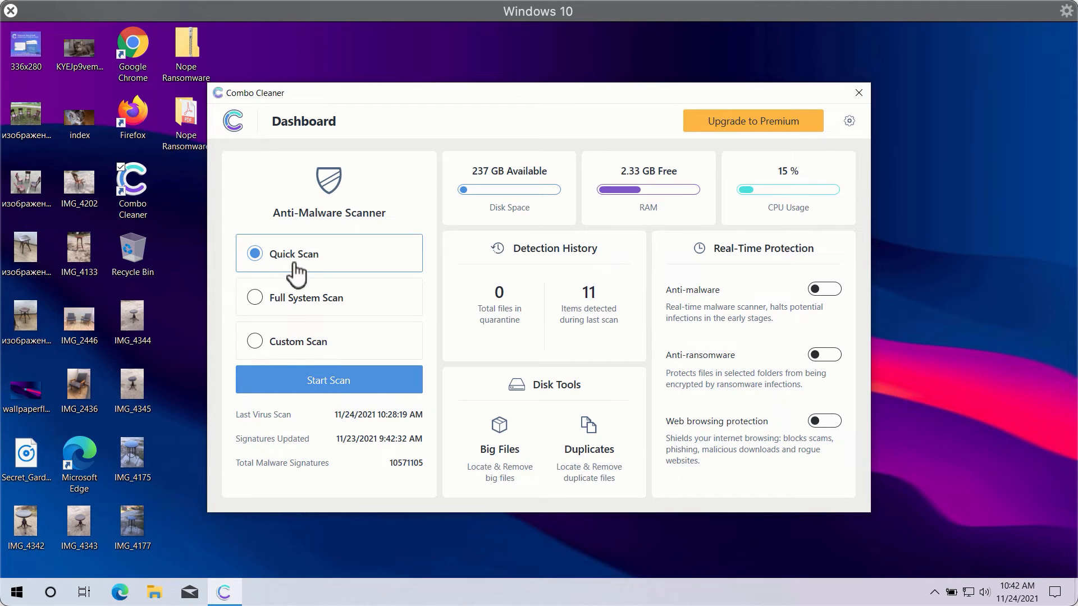
mouse_move(502, 117)
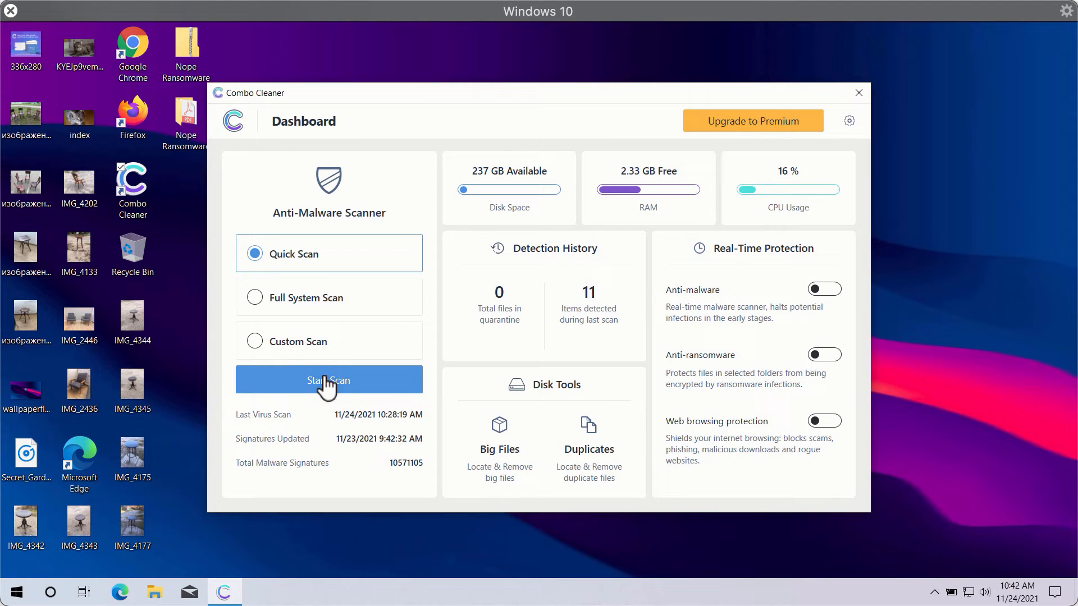
Start the quick scan, then browse Anti-Ransomware, Scheduled Scan and General settings
left_click(329, 380)
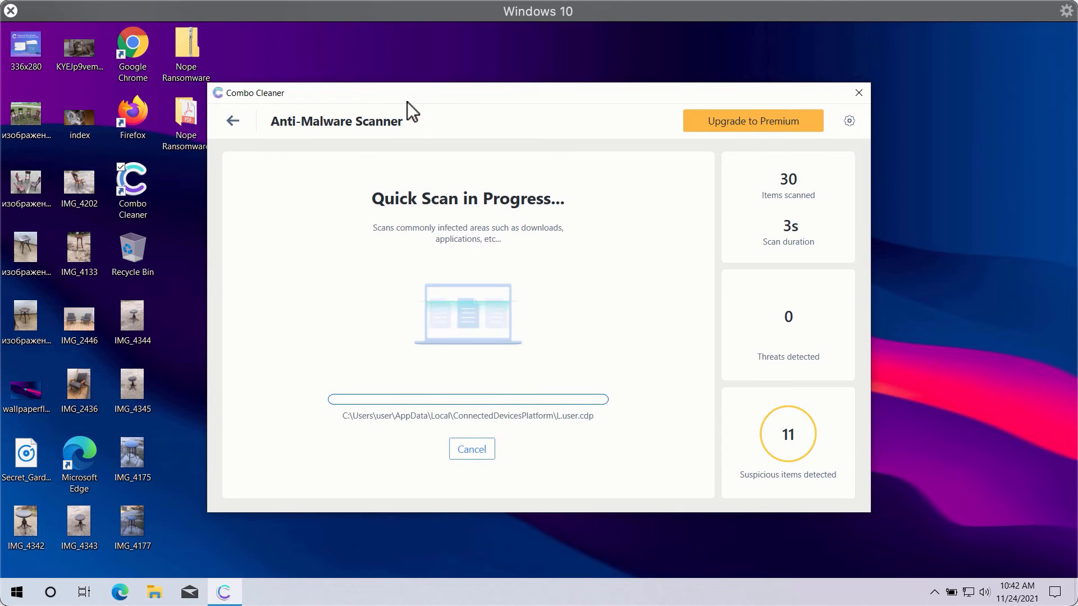
mouse_move(693, 192)
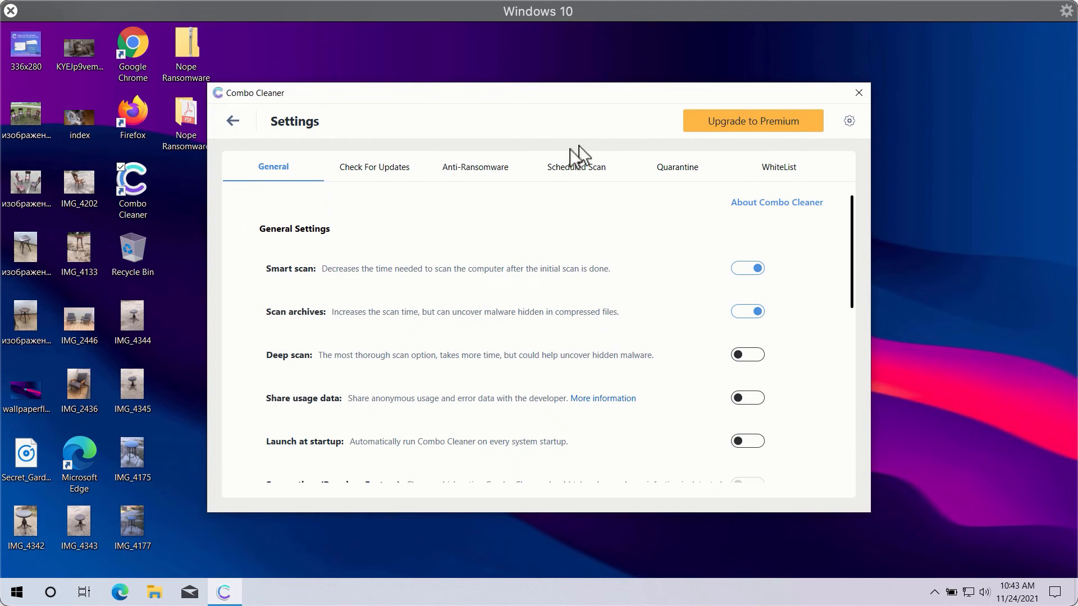
mouse_move(525, 153)
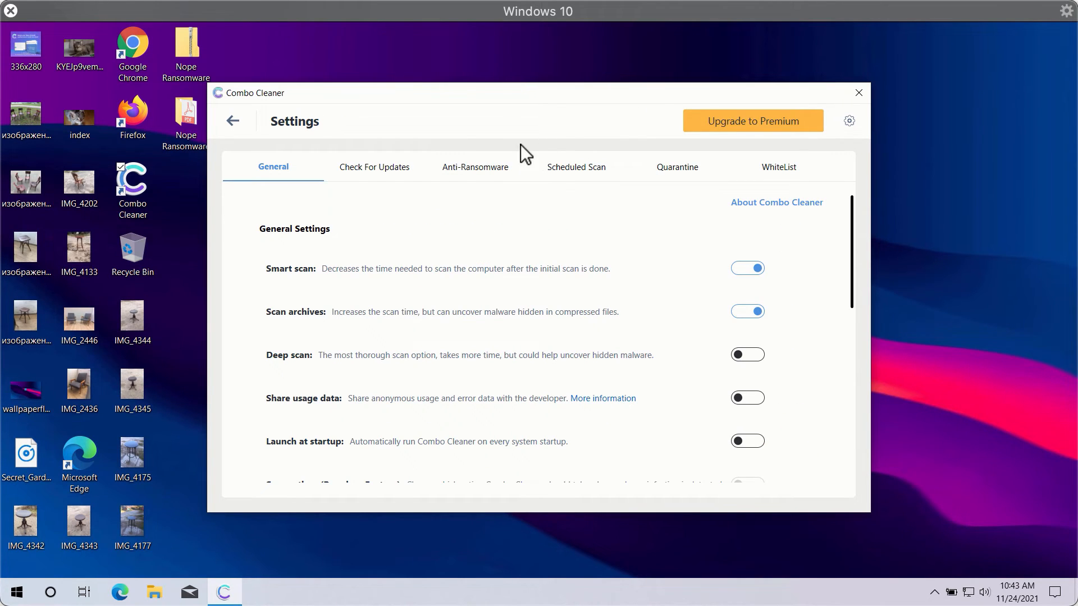
mouse_move(567, 172)
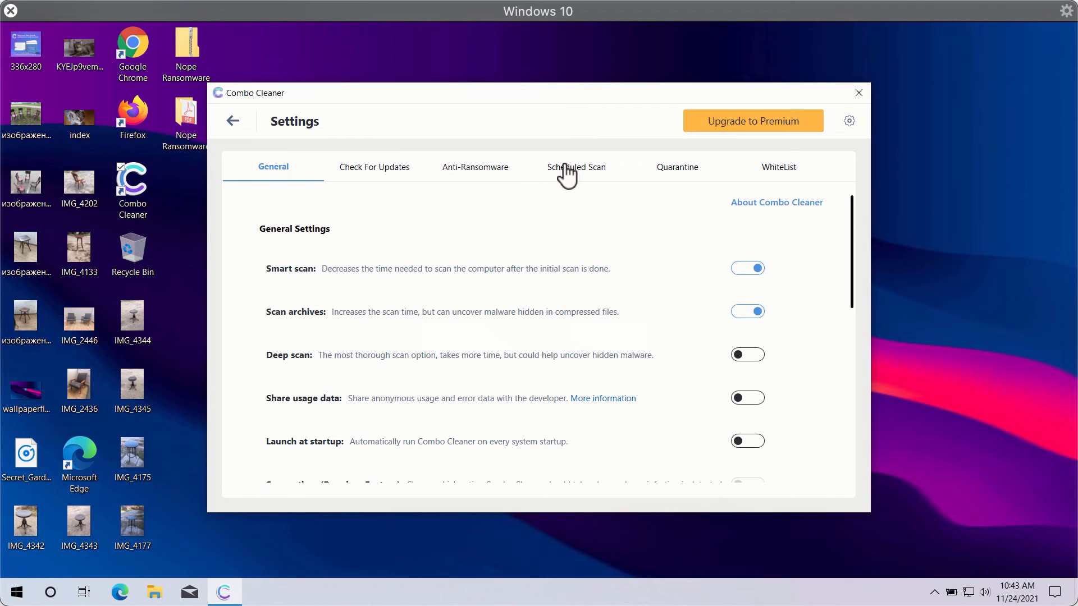
left_click(474, 166)
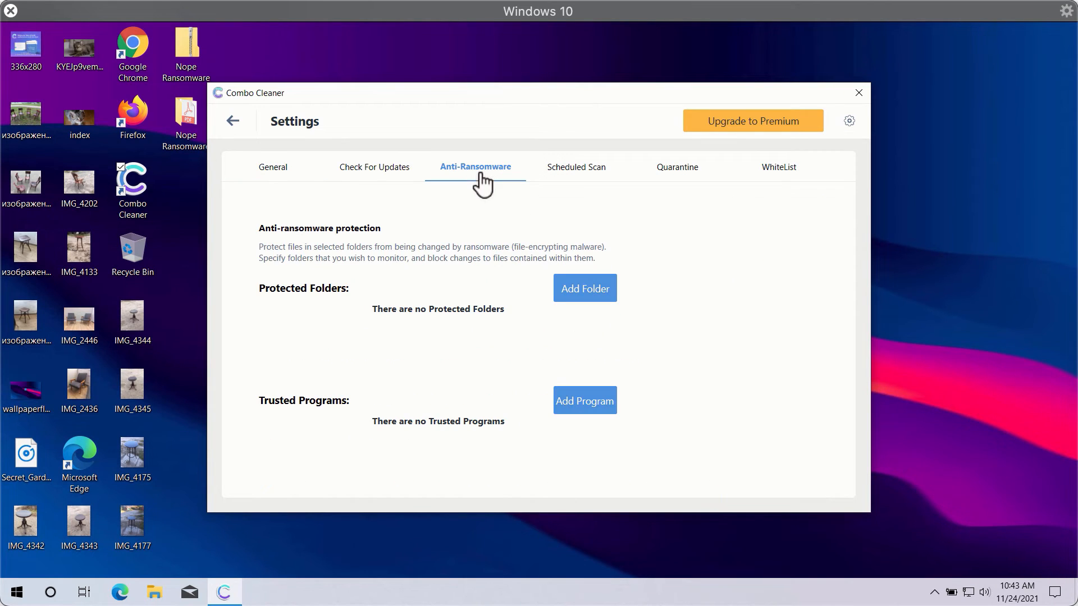
mouse_move(496, 216)
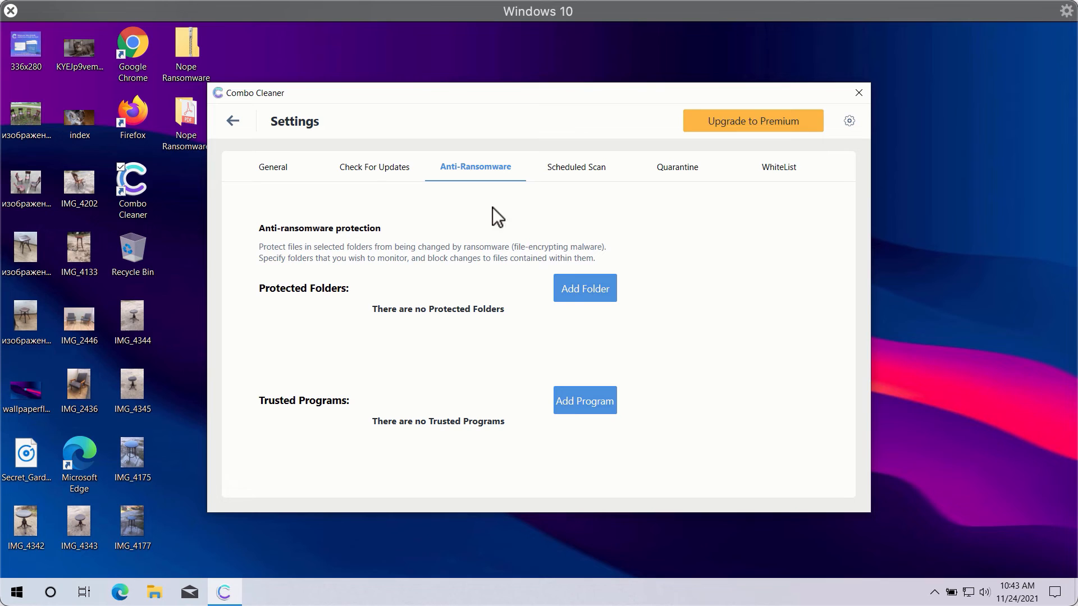
mouse_move(528, 317)
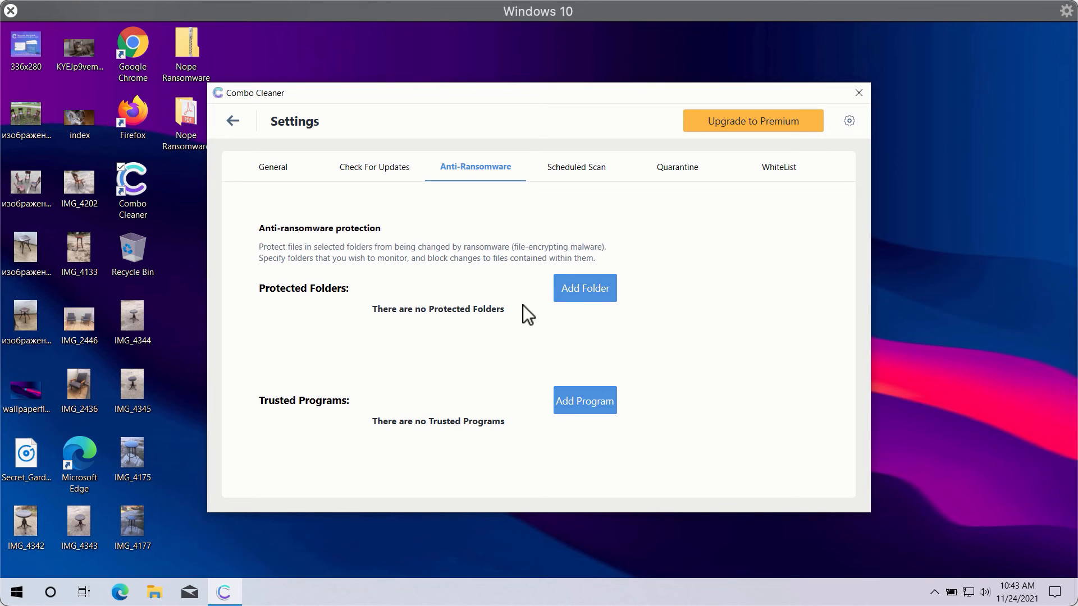
mouse_move(687, 245)
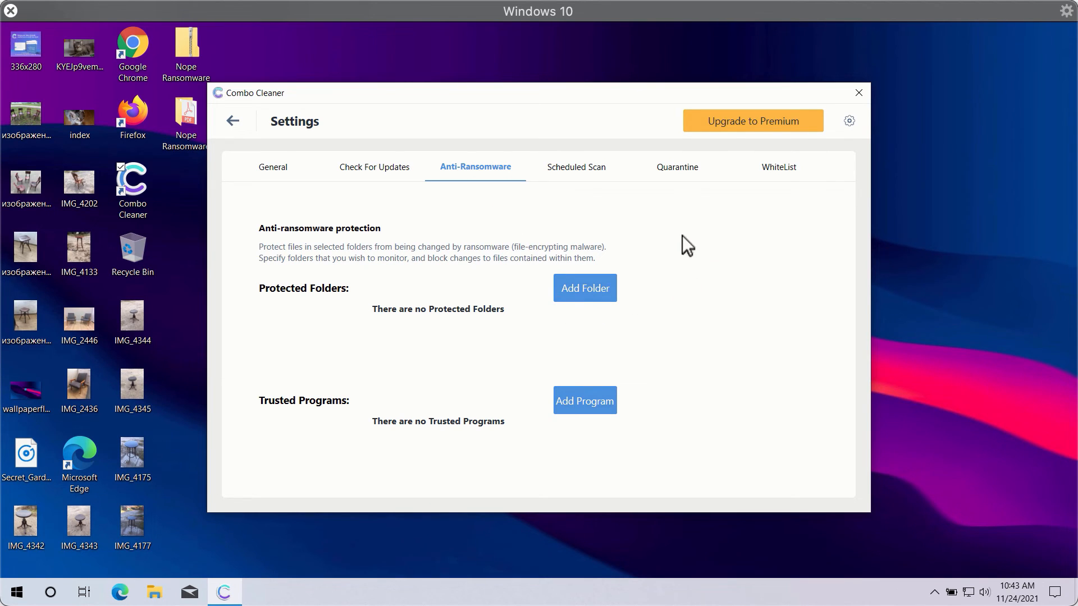
mouse_move(657, 131)
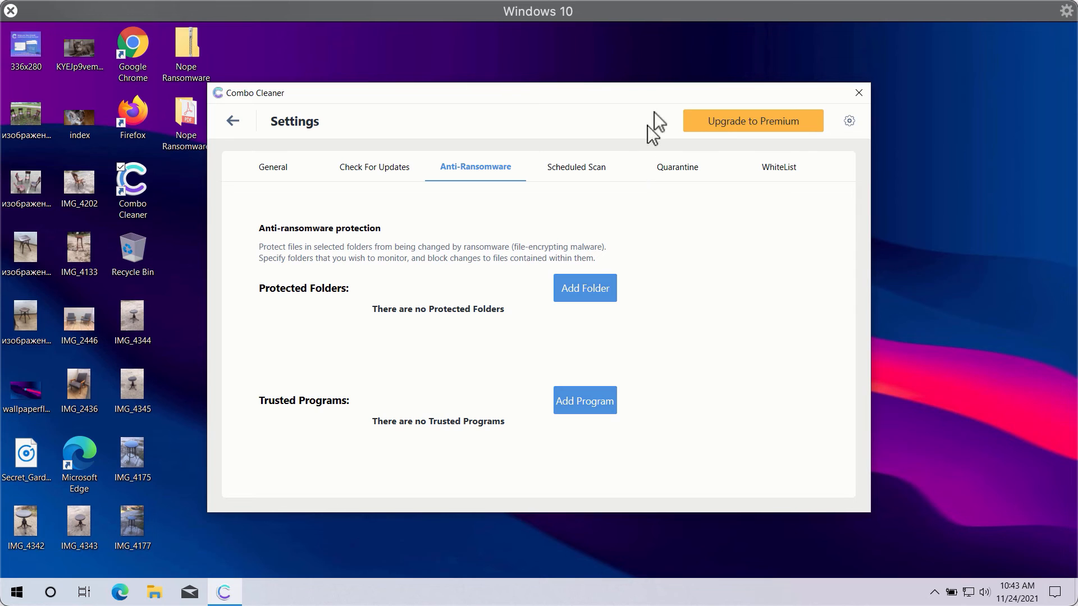
mouse_move(679, 102)
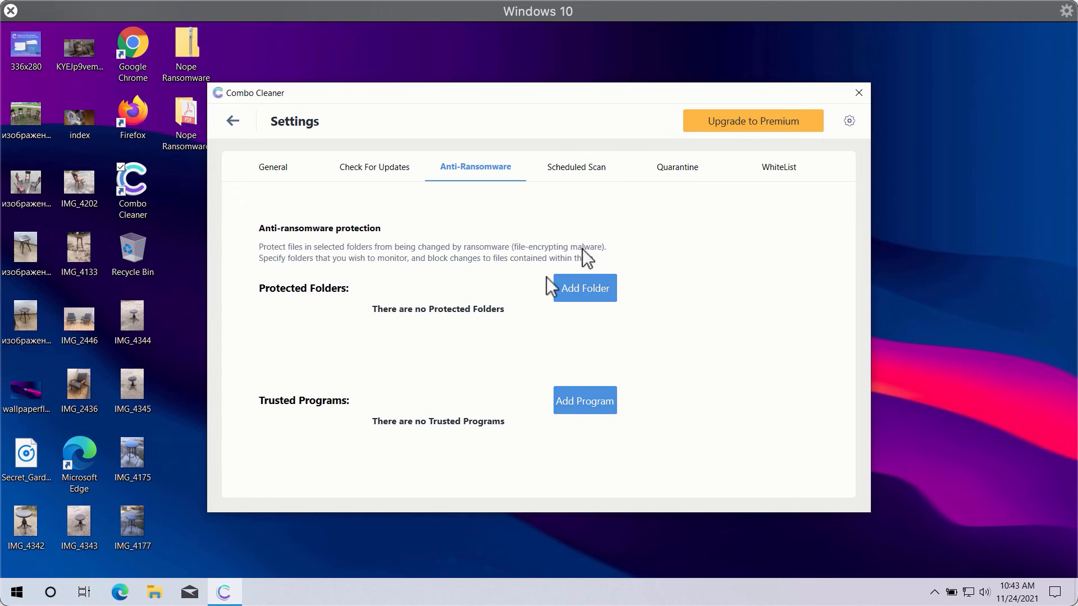
mouse_move(593, 178)
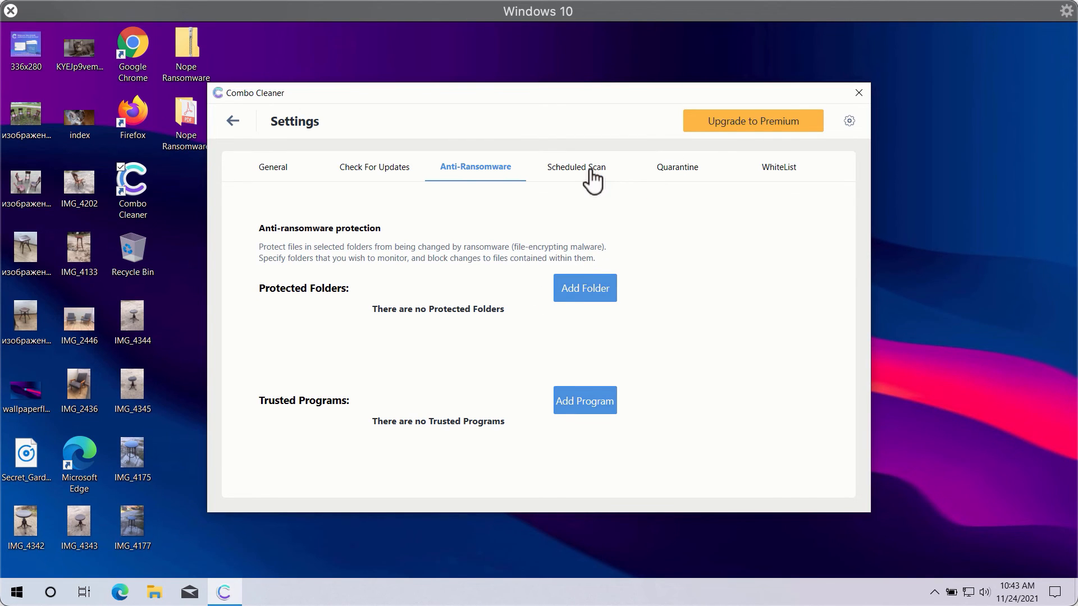
left_click(577, 166)
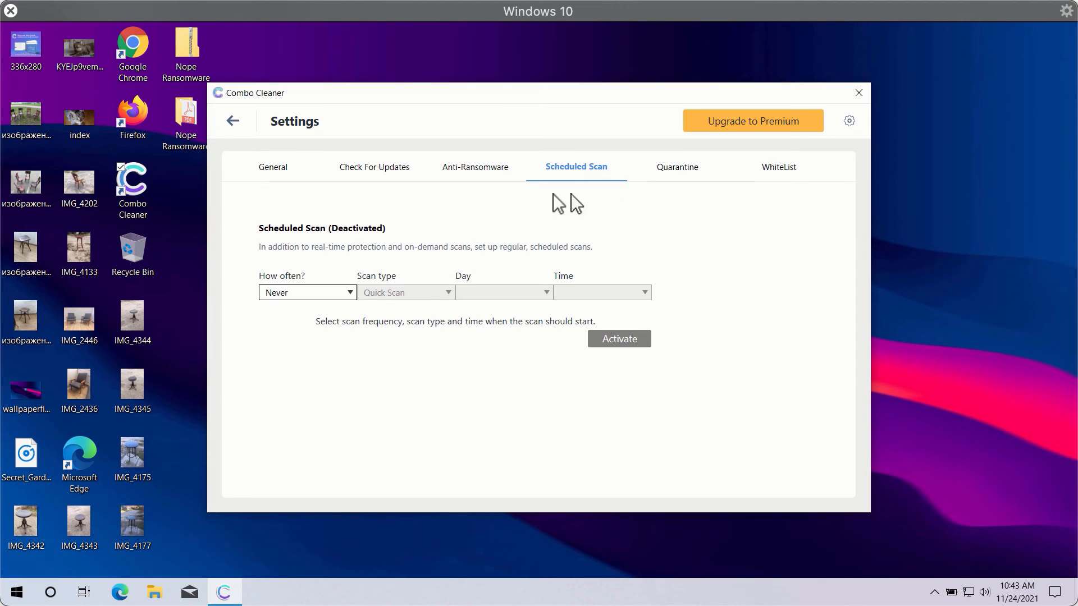
mouse_move(289, 173)
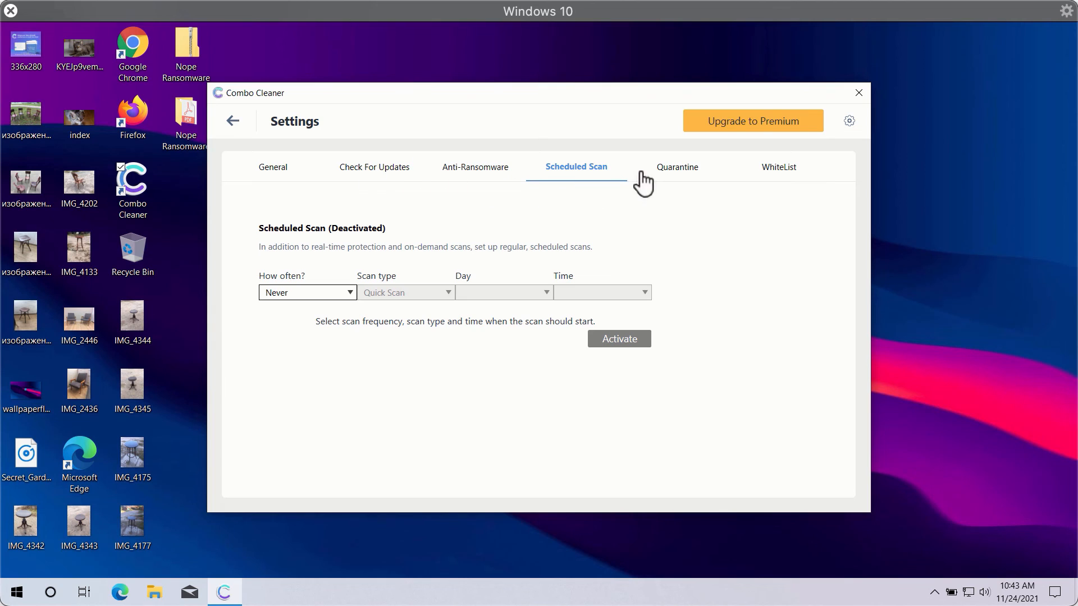
mouse_move(687, 177)
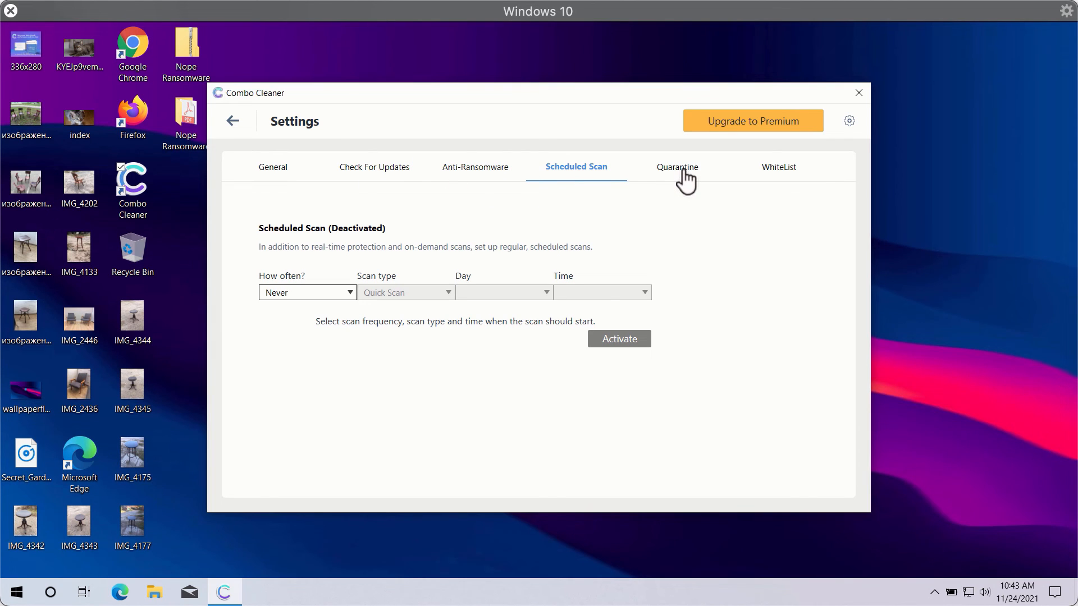
left_click(273, 166)
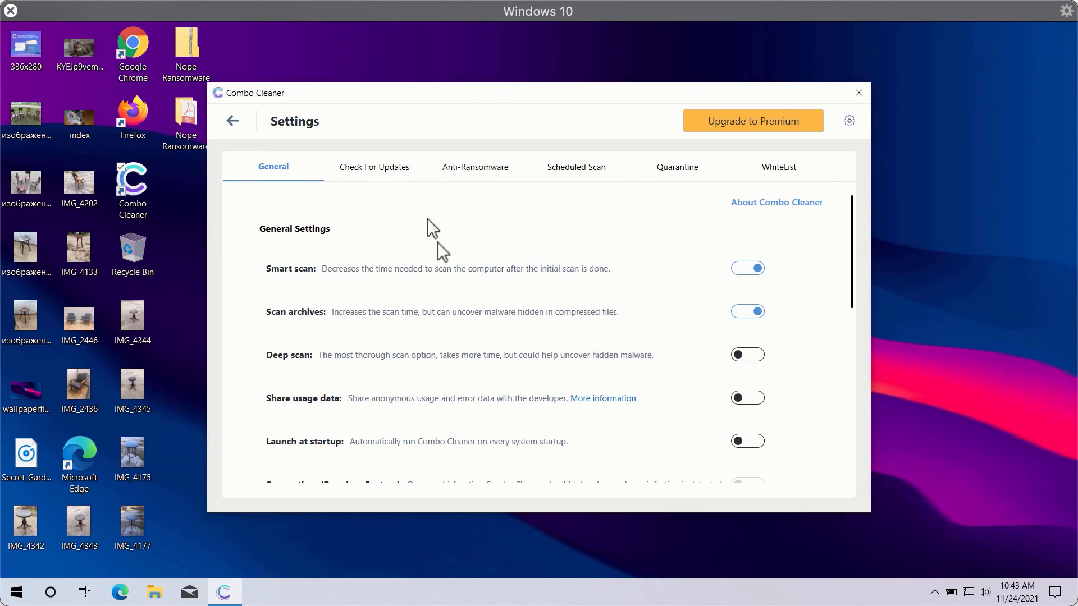
mouse_move(489, 141)
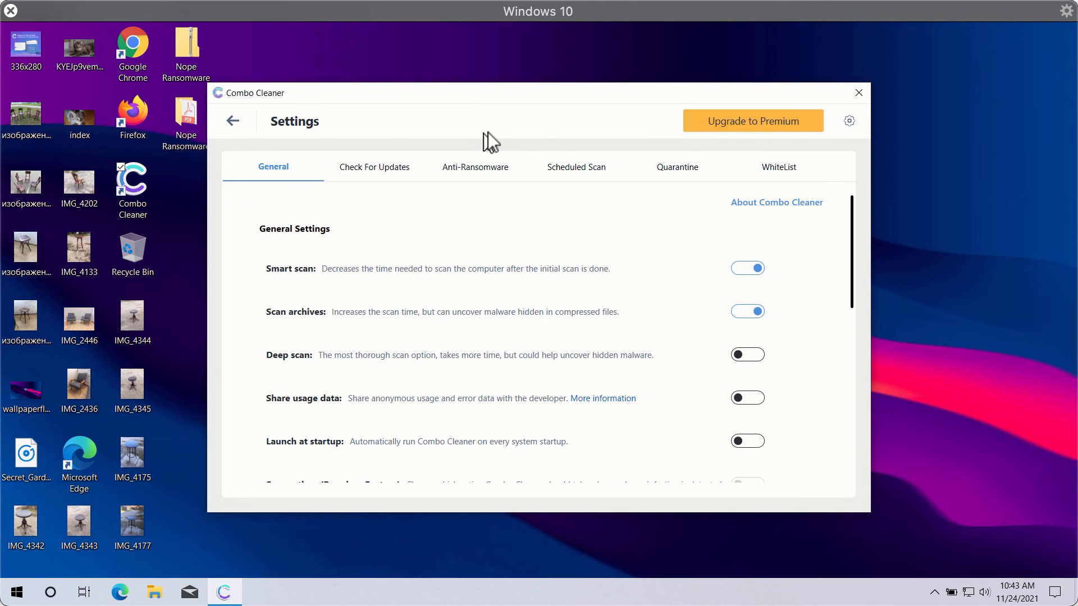
mouse_move(532, 132)
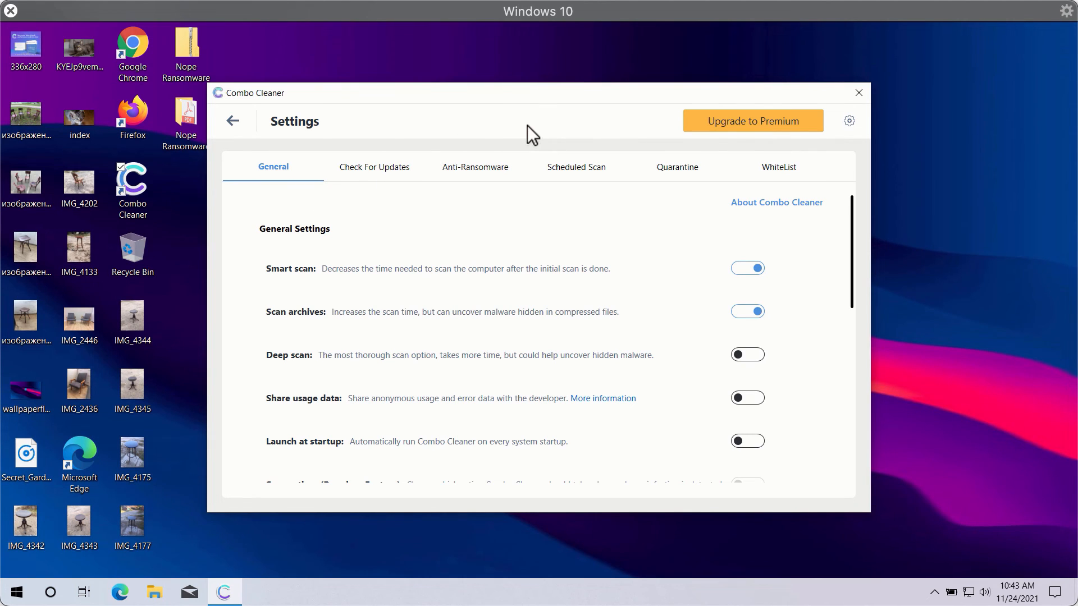
mouse_move(234, 133)
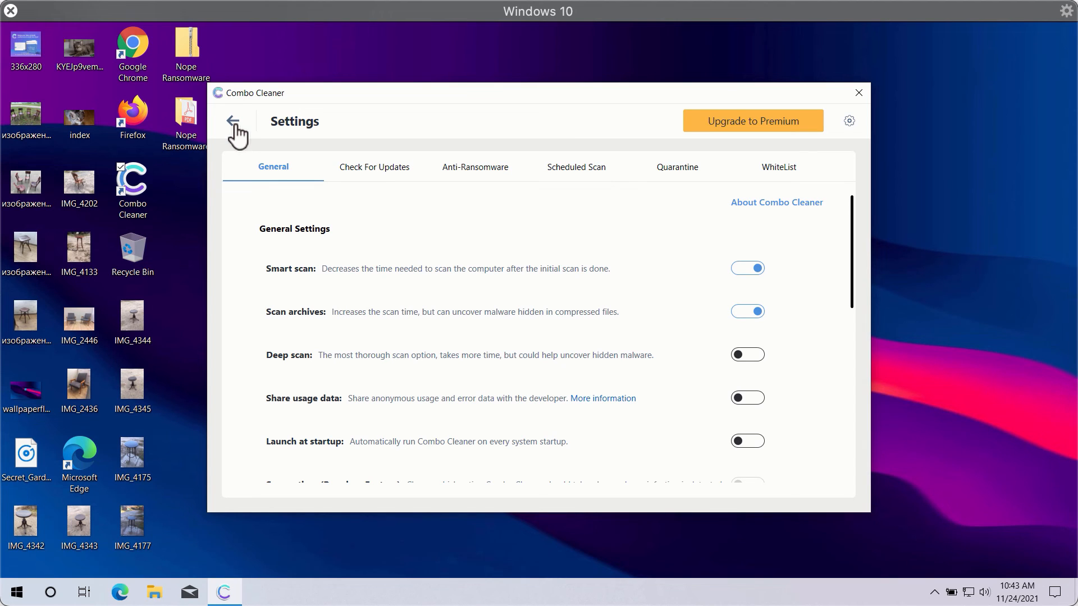
Return to the running quick scan and review its 12 detected threats
left_click(234, 121)
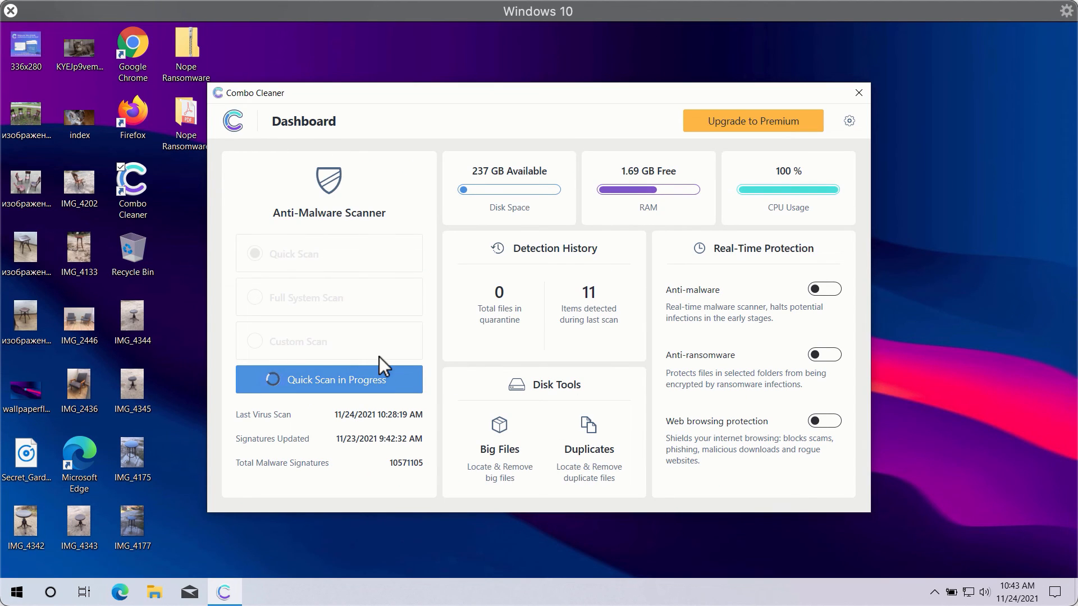
left_click(329, 380)
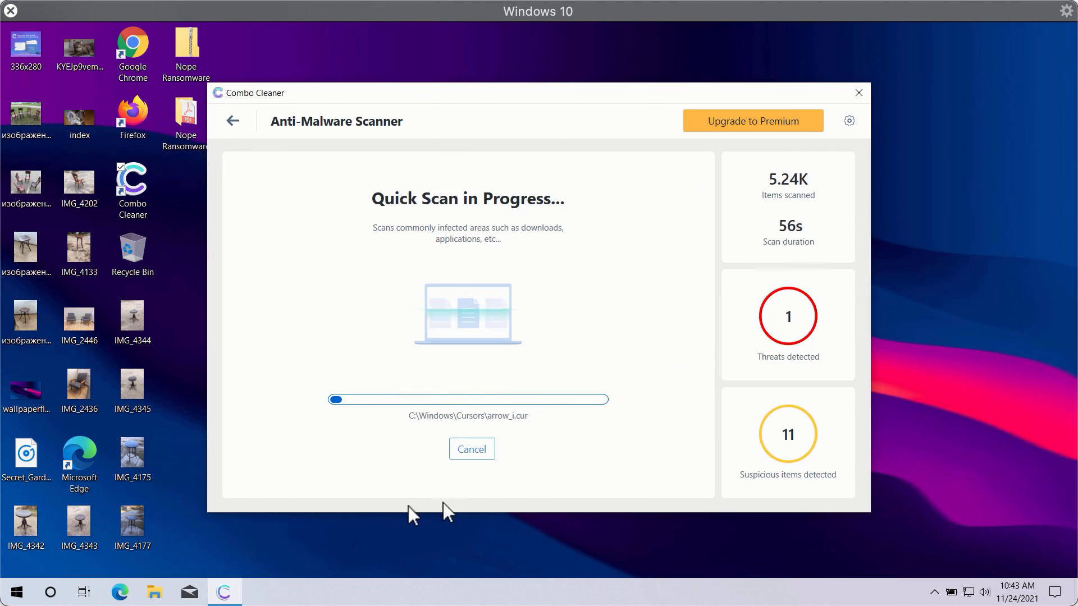
left_click(472, 449)
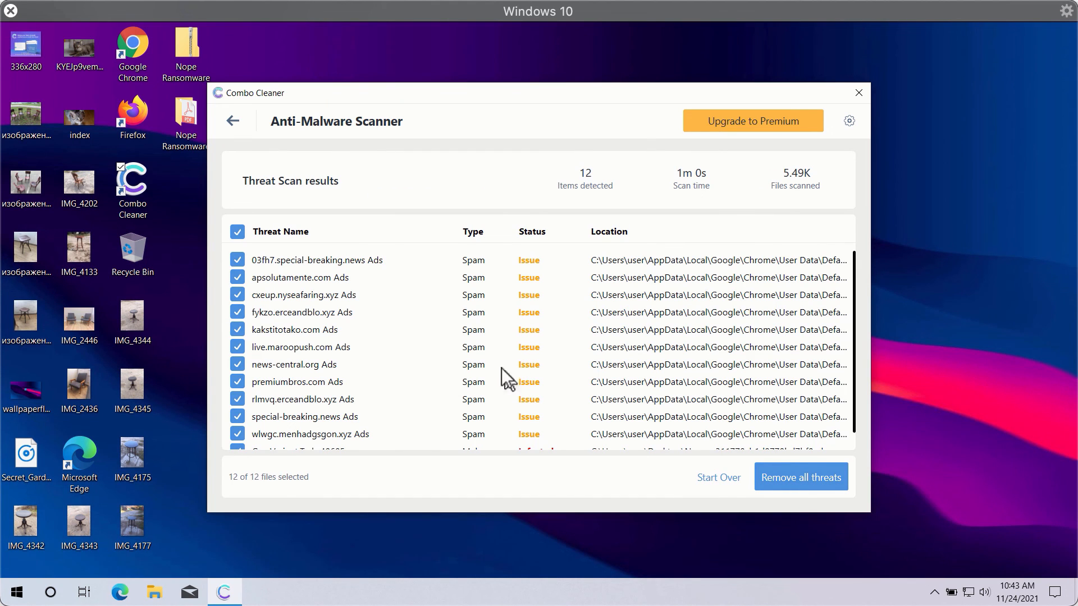
scroll("down", 3)
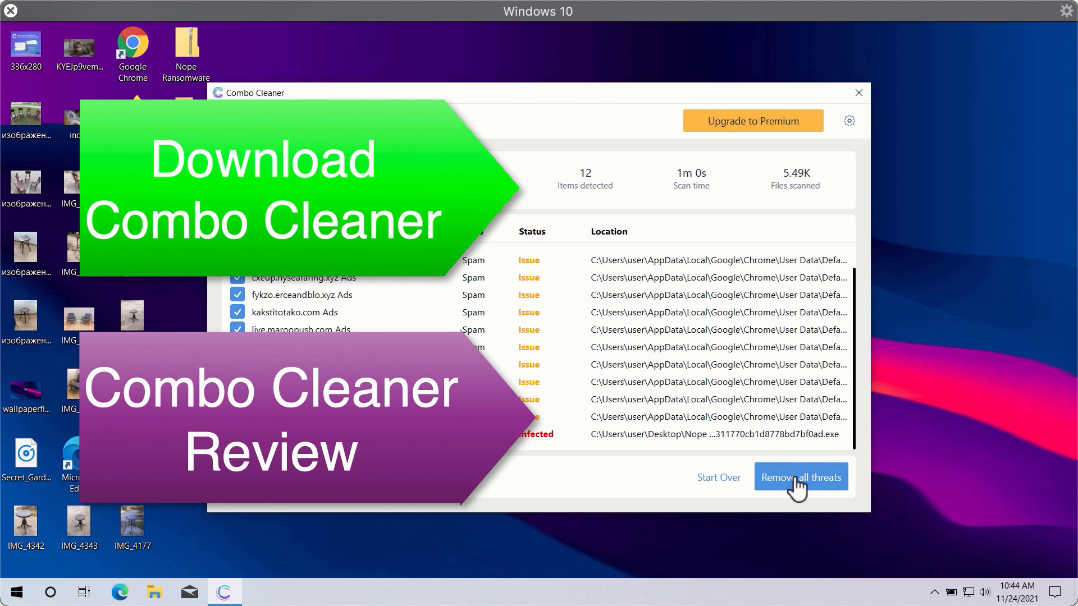
mouse_move(799, 496)
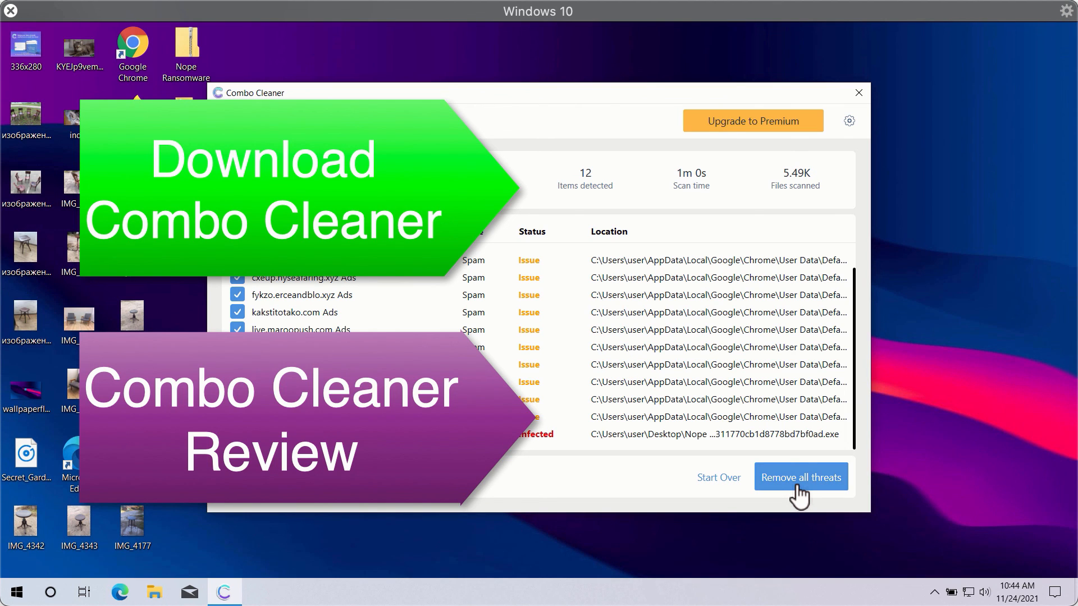
mouse_move(681, 102)
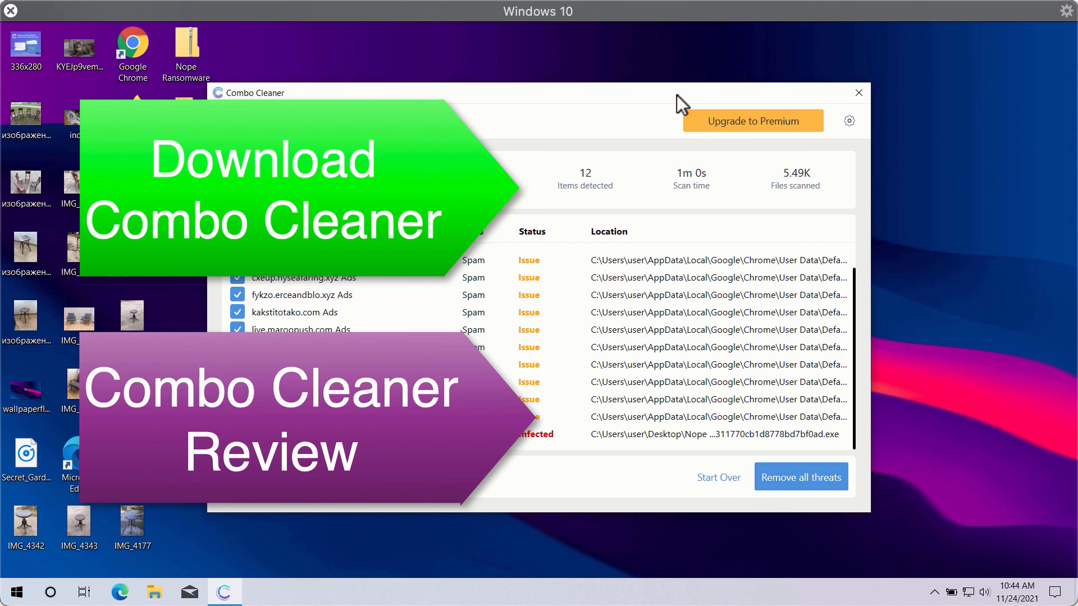